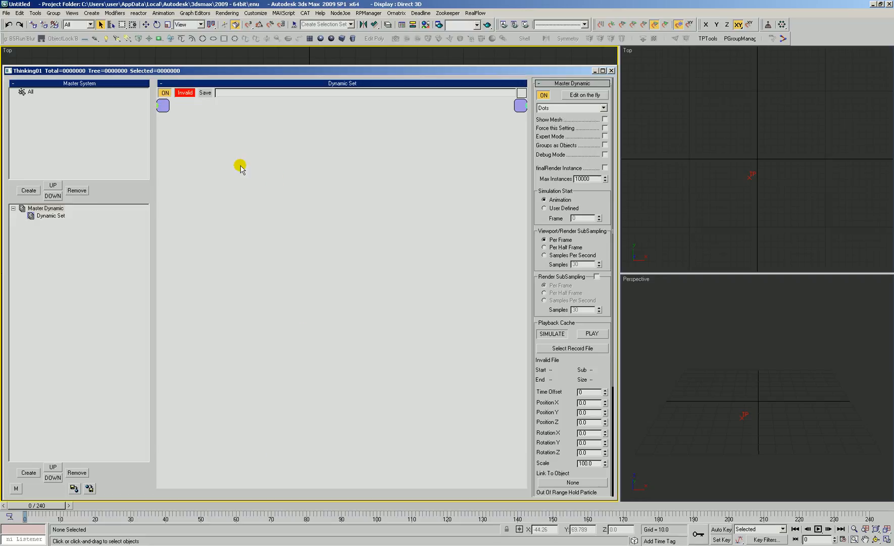
Add a Float helper node to the Dynamic Set and rename it framerate.
right_click(239, 166)
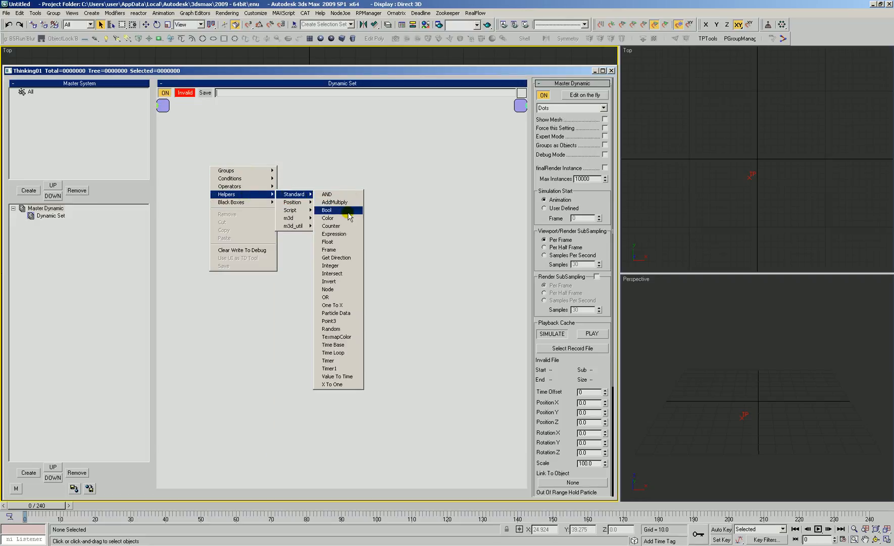
click(328, 242)
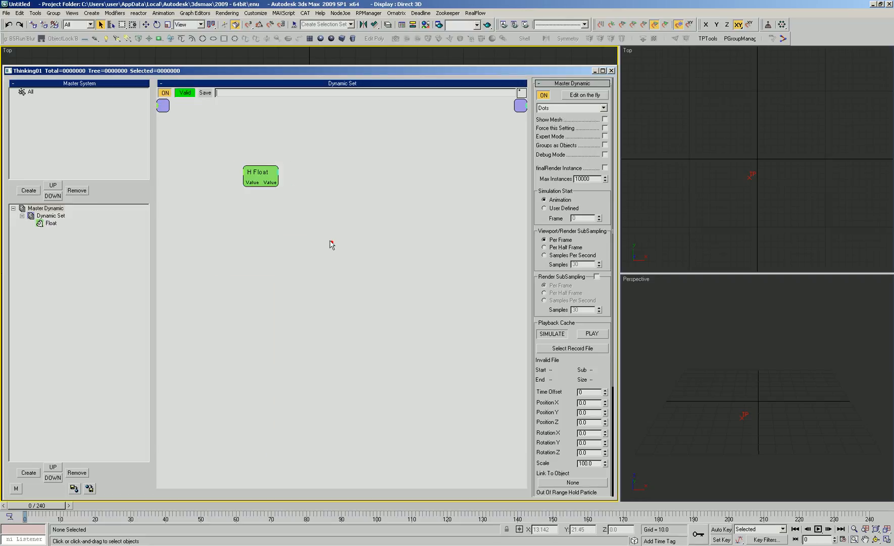
click(259, 175)
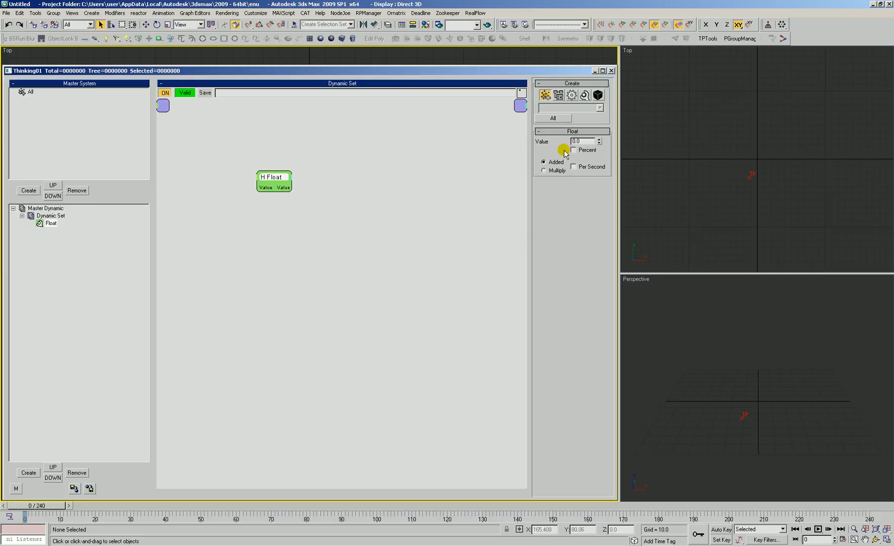
click(50, 224)
text(framerate)
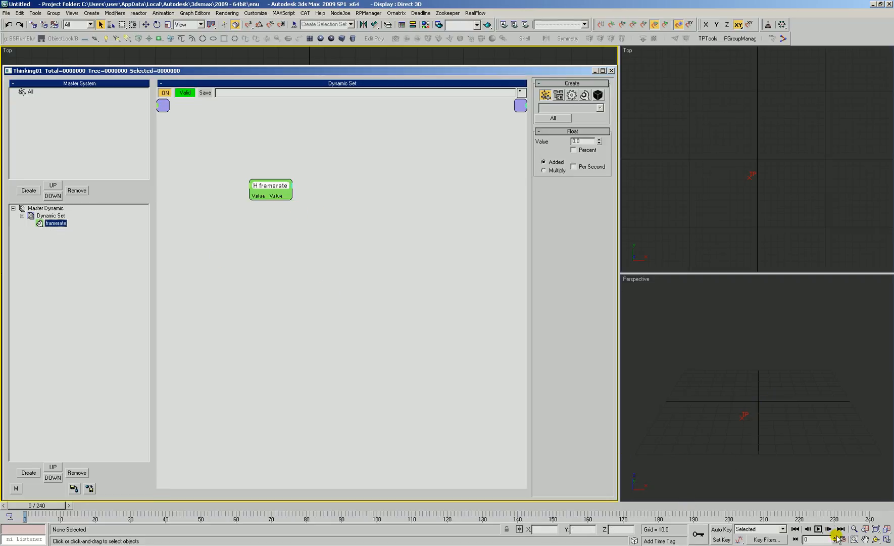
Check the scene frame rate in Time Configuration and cancel without changes.
click(838, 539)
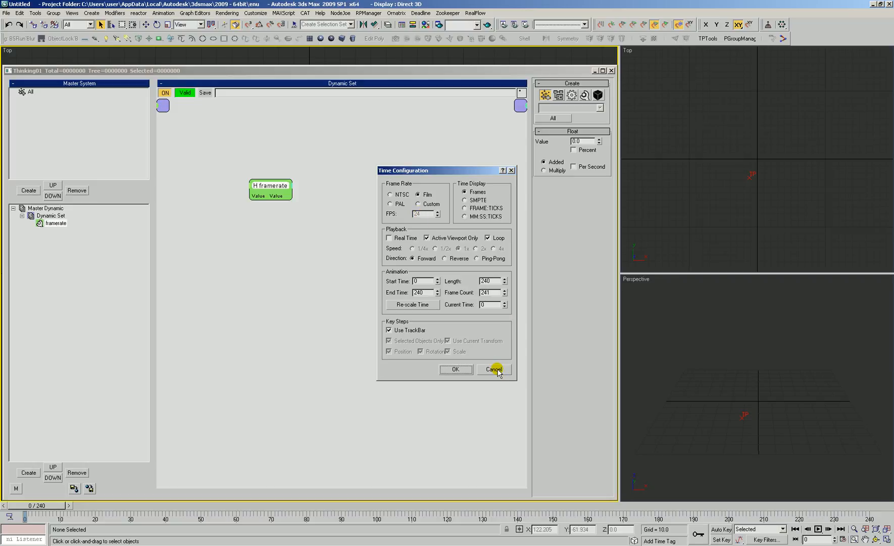
click(494, 369)
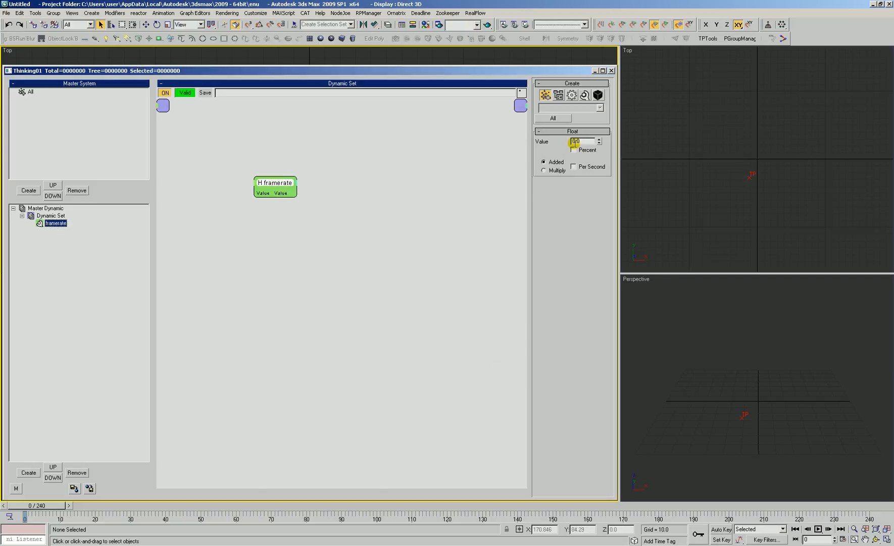
Show the framerate helper's Value parameter in Track View.
right_click(581, 142)
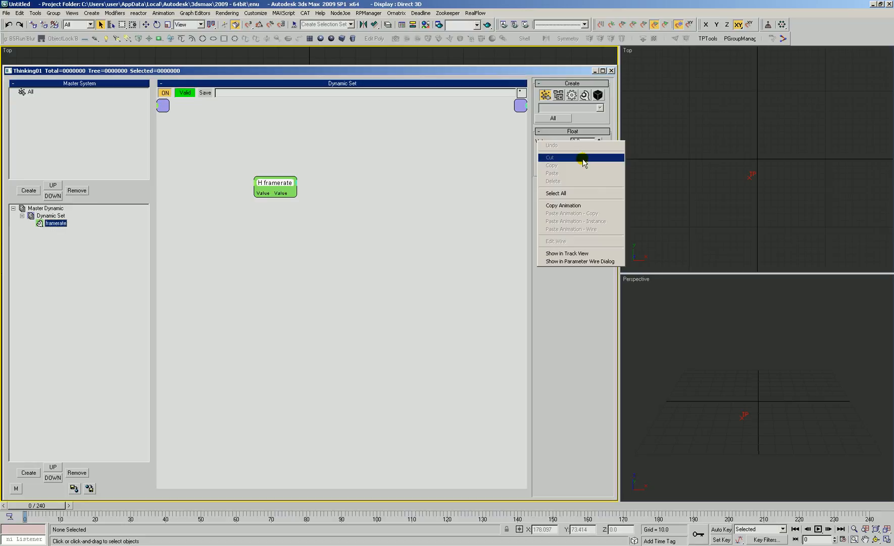
click(567, 253)
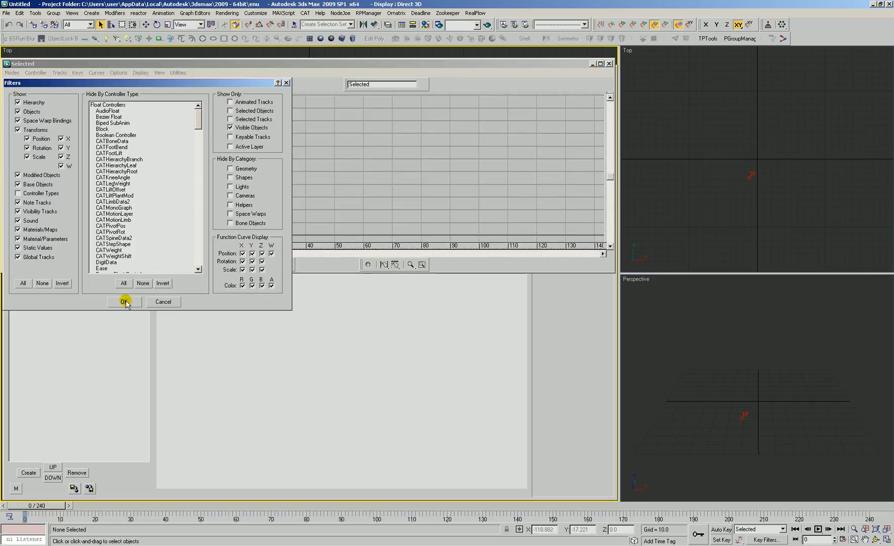
Accept the track filters and select the framerate helper's Value track.
click(125, 303)
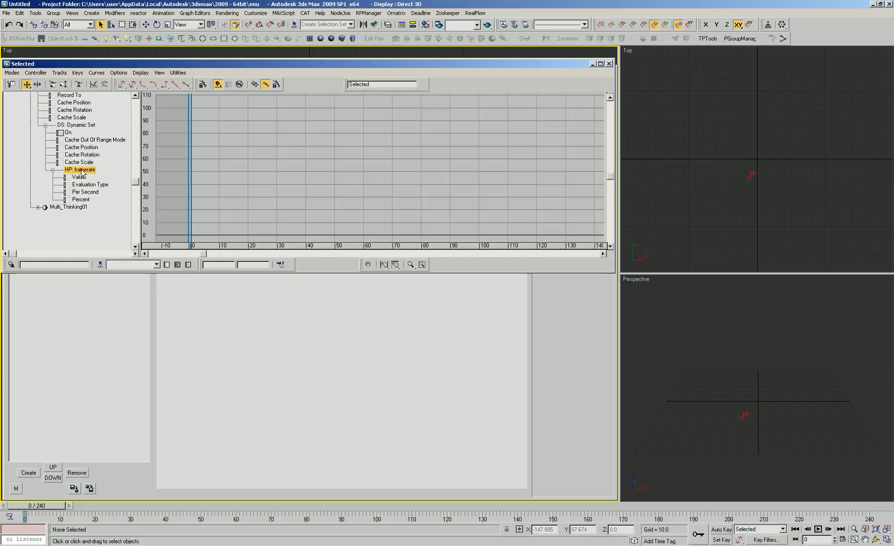
click(78, 177)
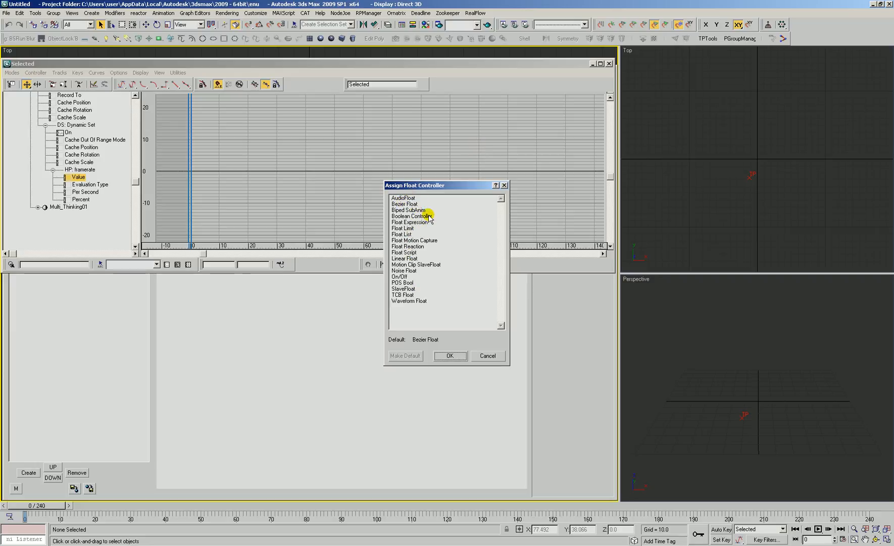
Choose Float Script from the Assign Controller list for the Value track.
click(404, 198)
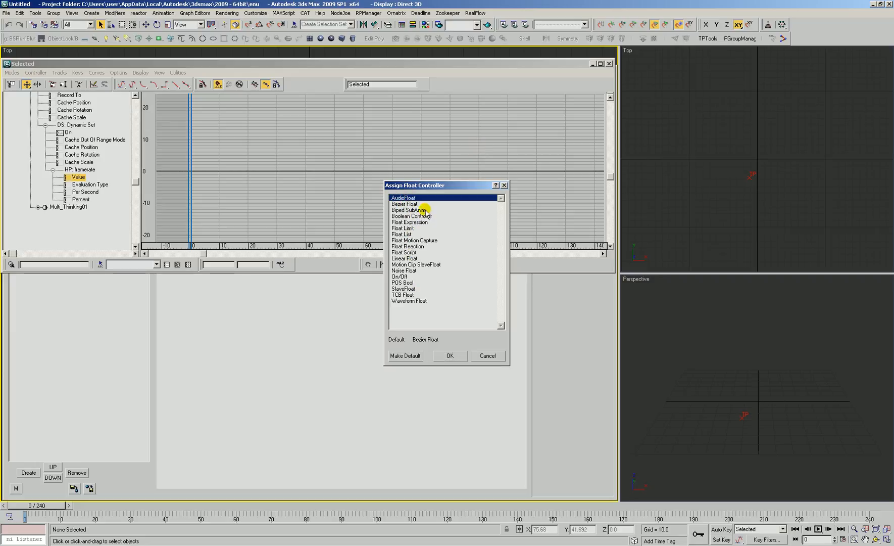
mouse_move(435, 212)
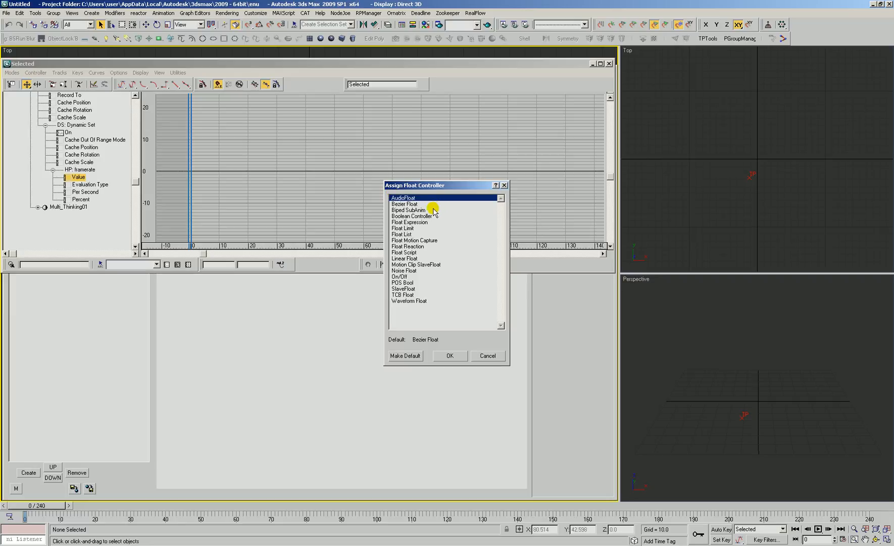
click(410, 221)
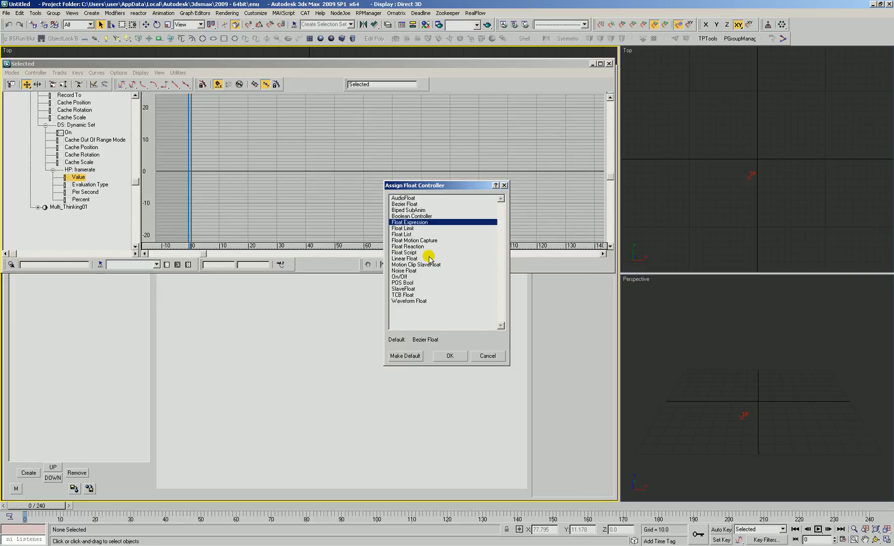
click(405, 252)
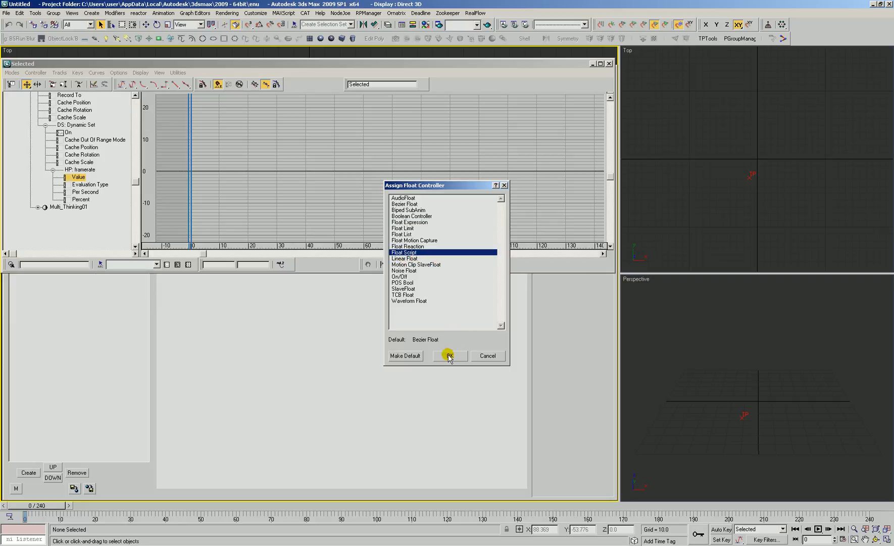
Assign the Float Script controller with expression 'framerate' and evaluate it.
click(449, 356)
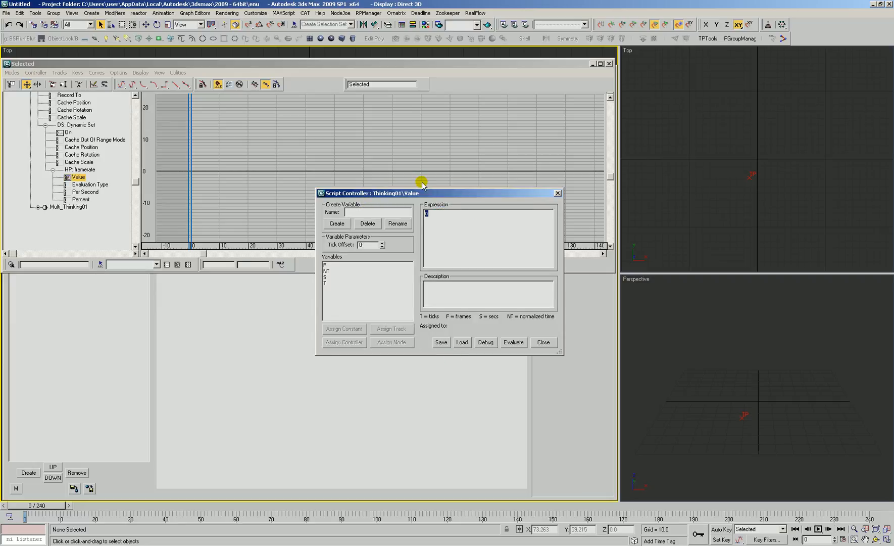
text(framerate)
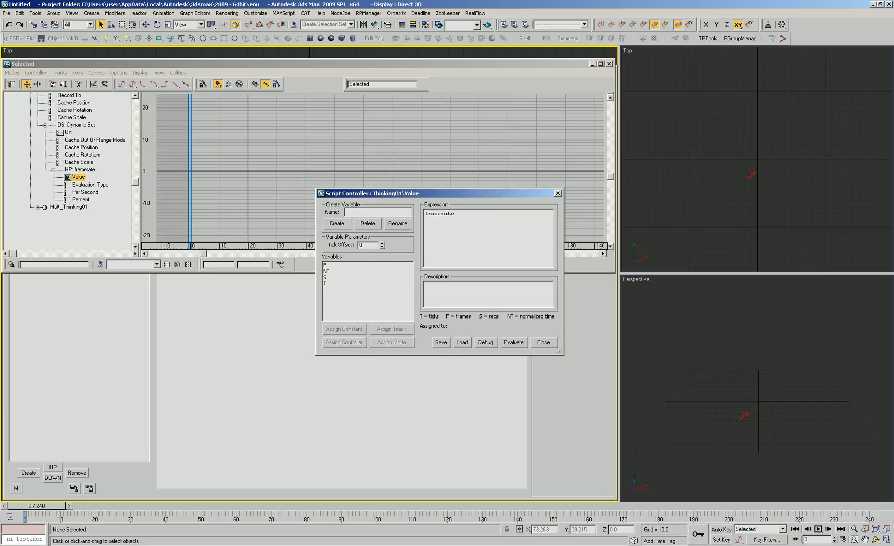
click(512, 342)
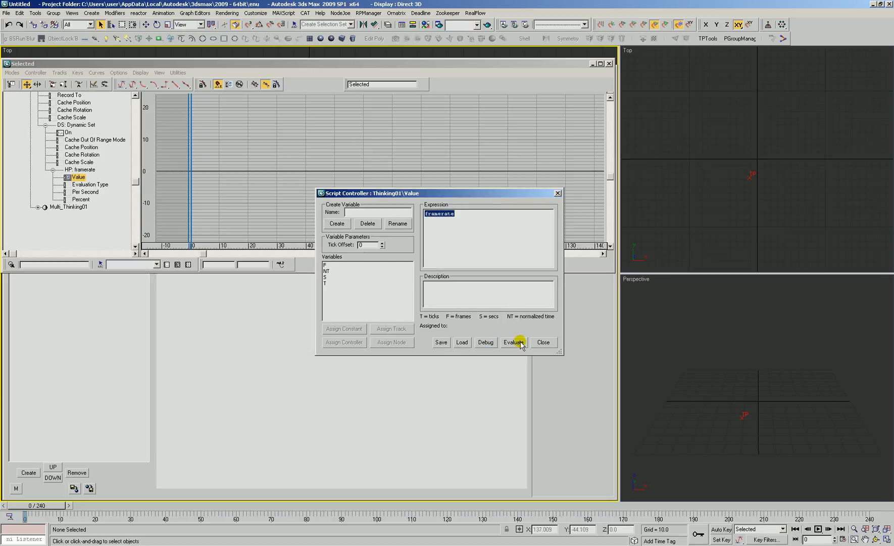
click(543, 343)
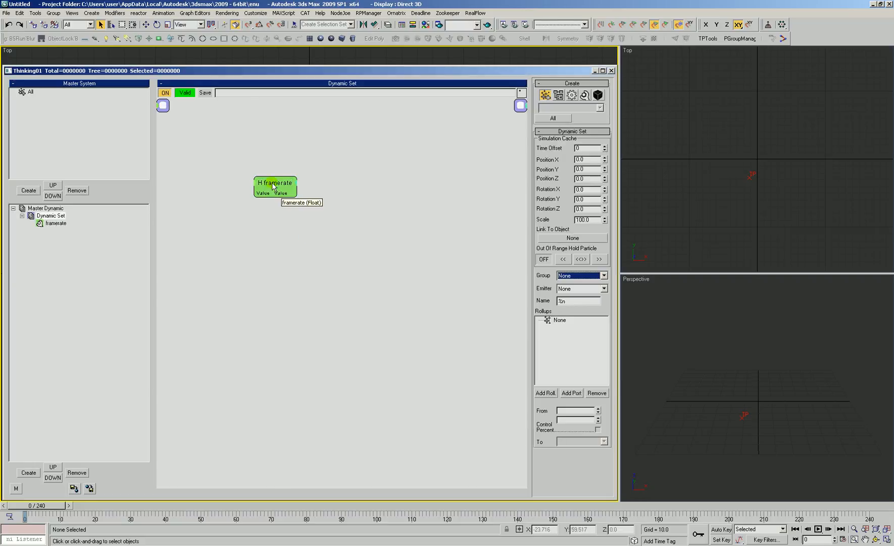
Set Time Configuration to a custom 300 FPS so the framerate helper's Value follows it.
click(274, 187)
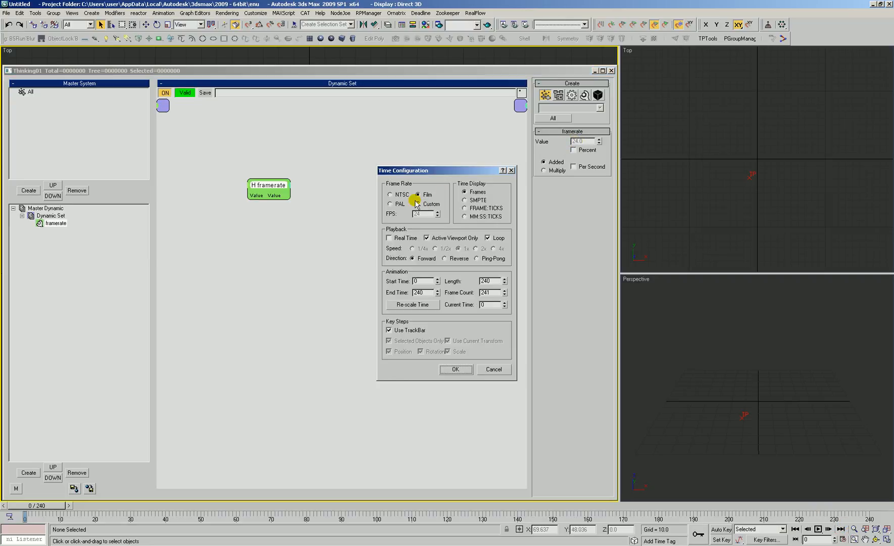
click(455, 369)
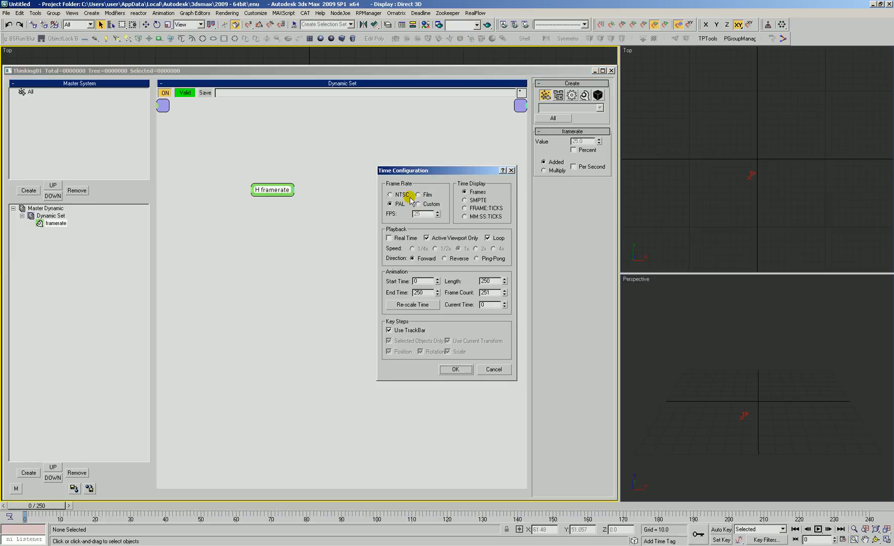
click(418, 204)
text(300)
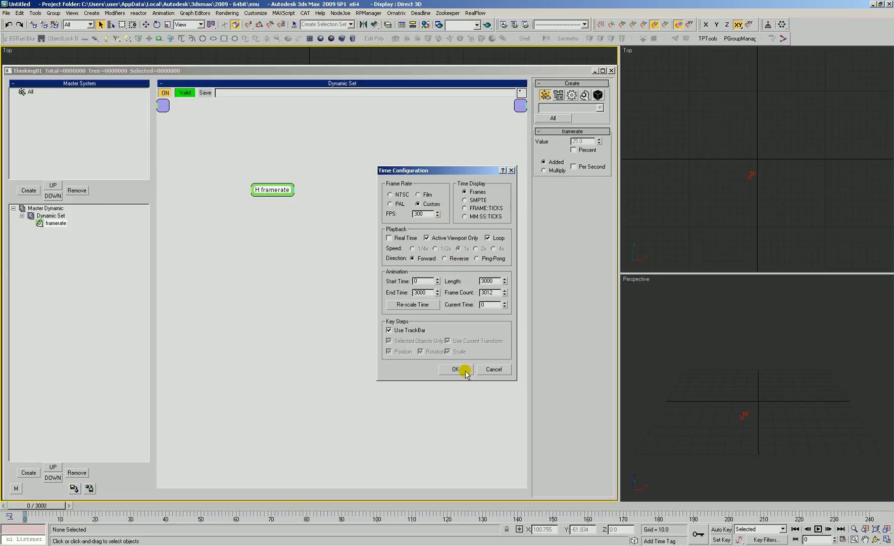
click(455, 370)
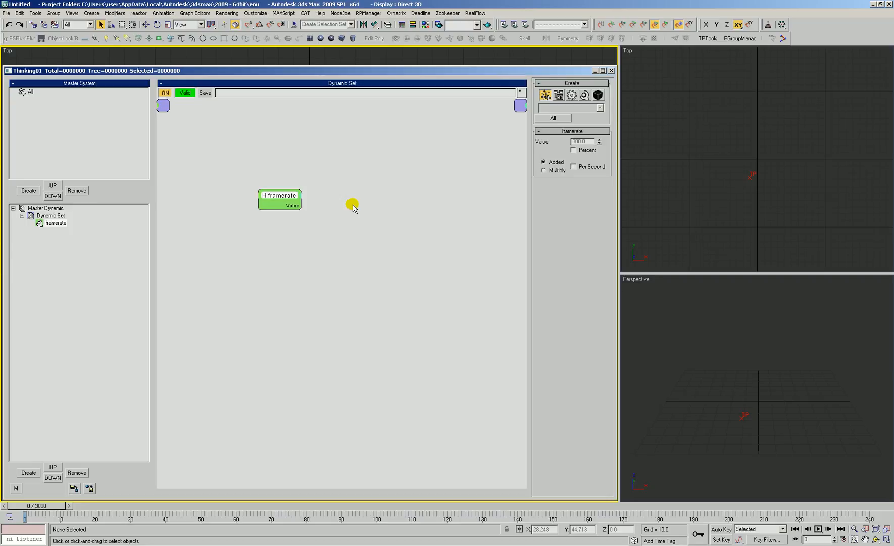
right_click(290, 239)
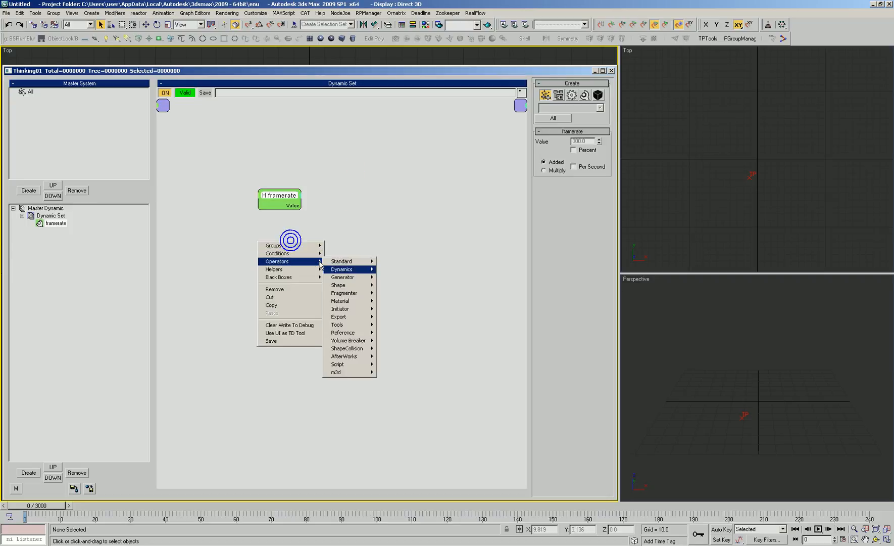
click(274, 268)
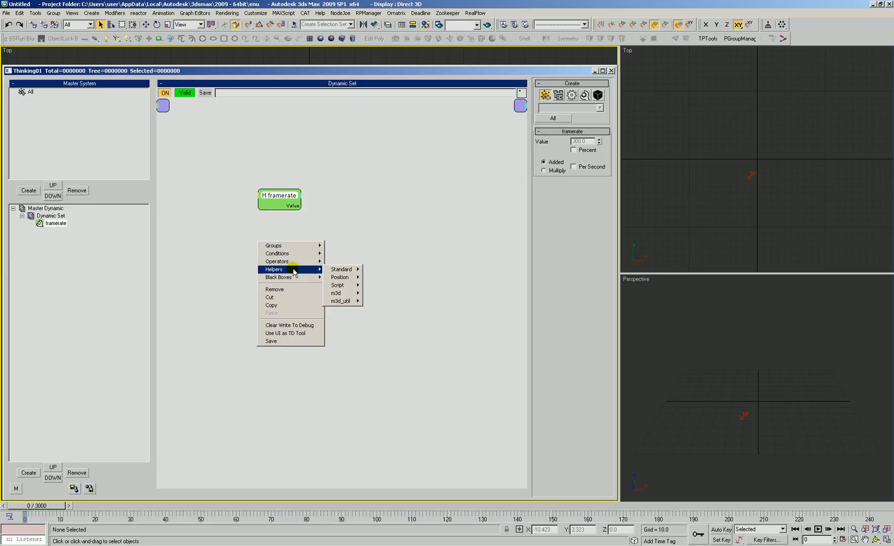
mouse_move(278, 260)
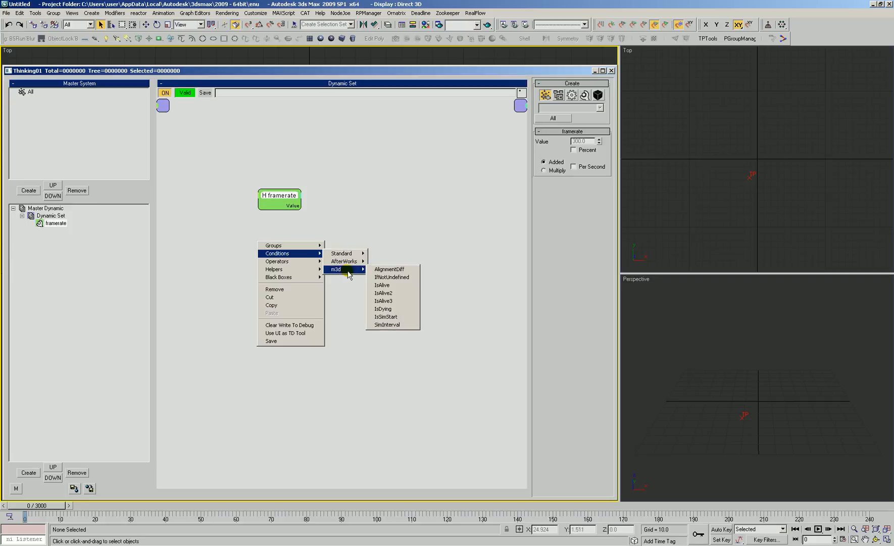
mouse_move(342, 177)
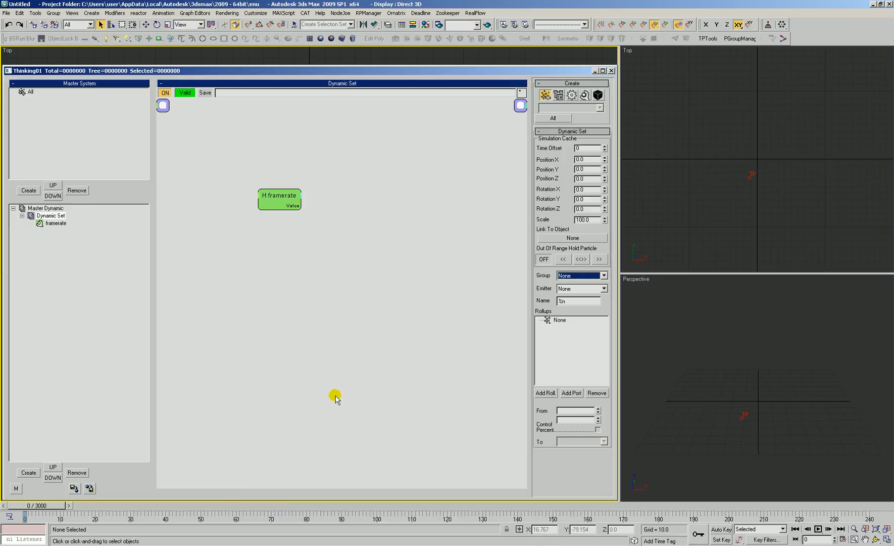
mouse_move(338, 366)
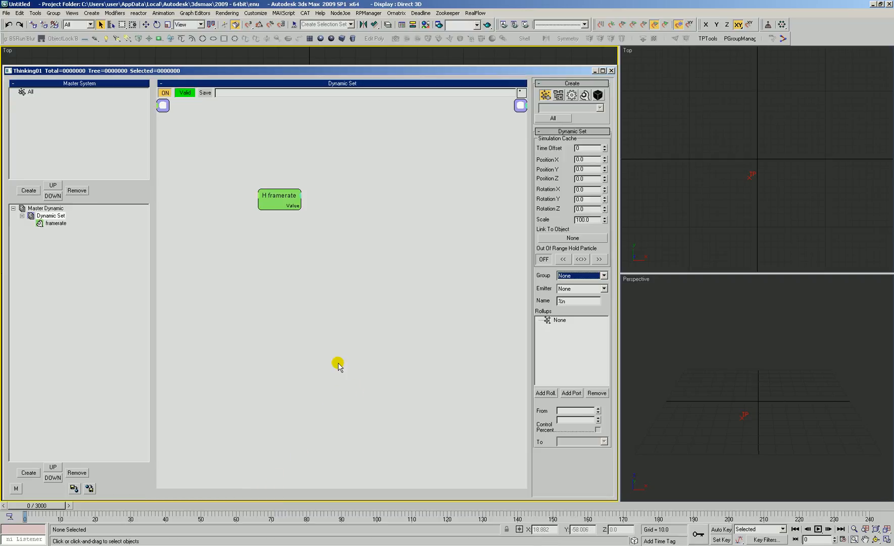